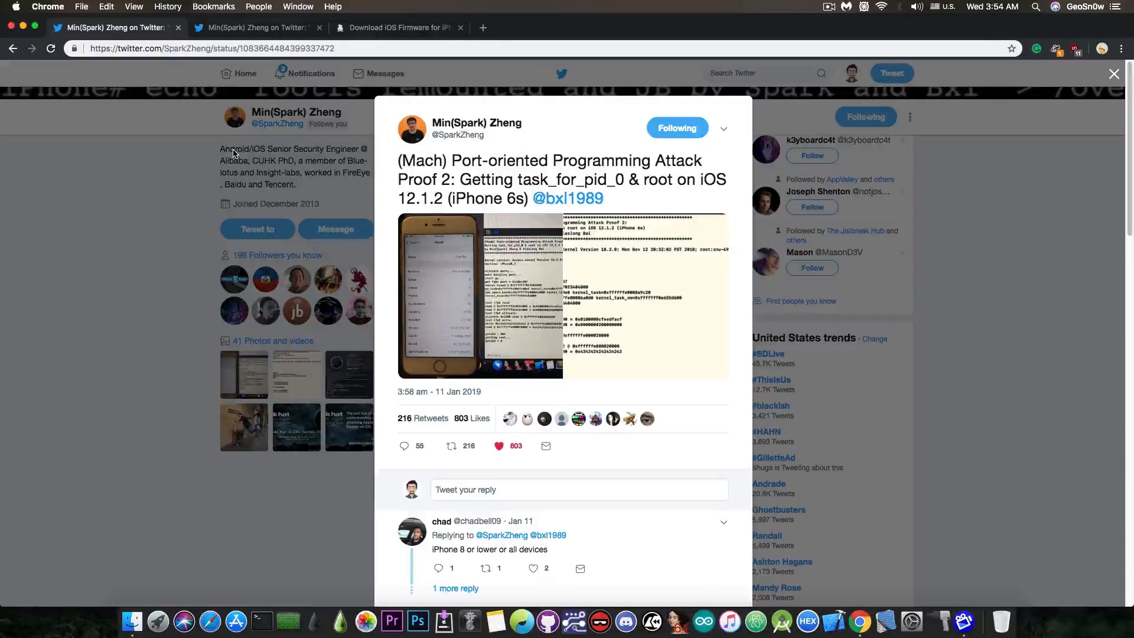
pyautogui.click(253, 27)
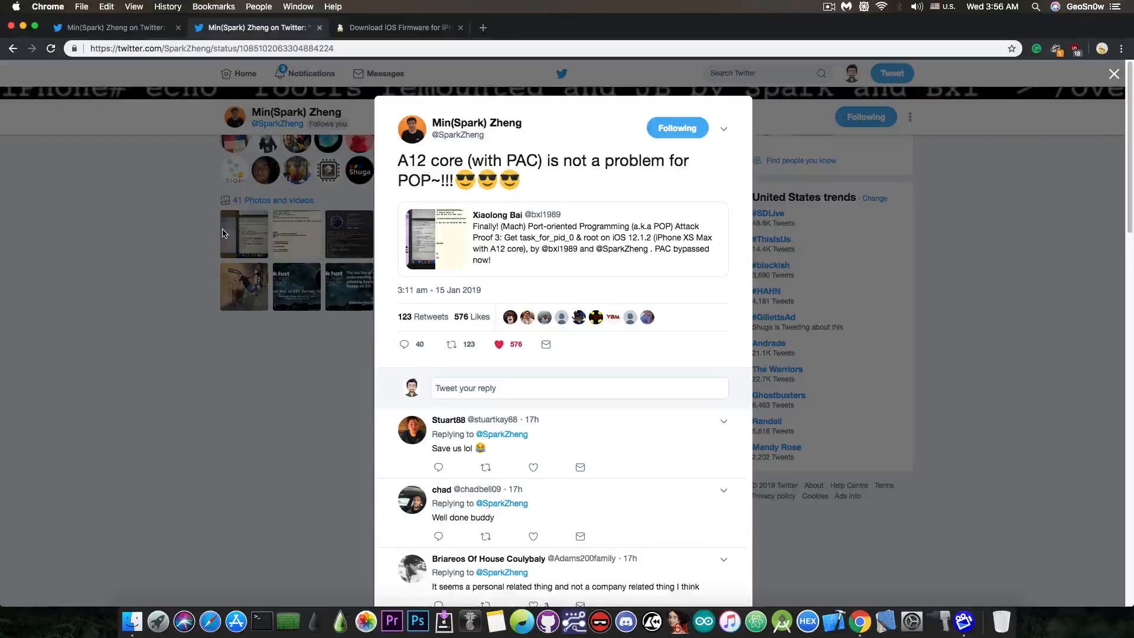
pyautogui.moveTo(562, 316)
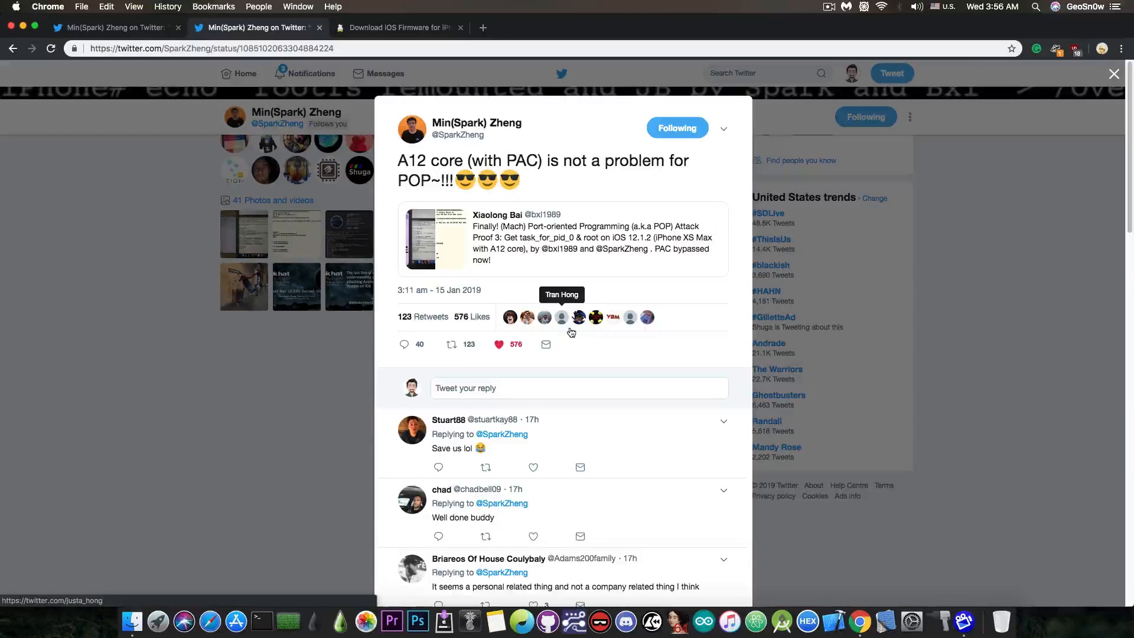
pyautogui.moveTo(512, 257)
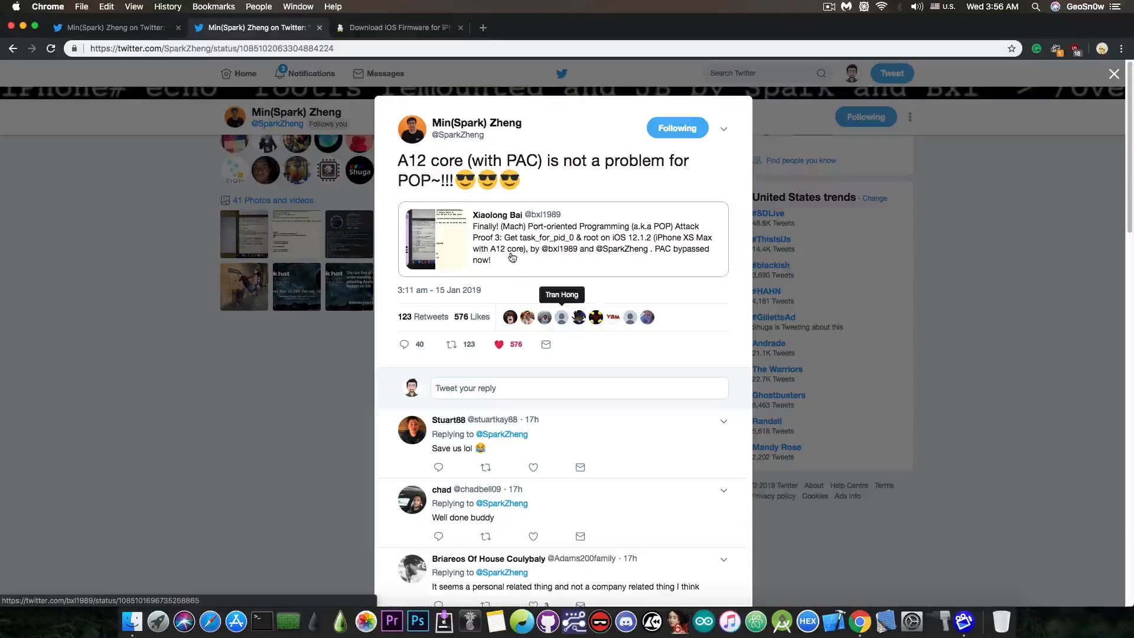
pyautogui.moveTo(459, 212)
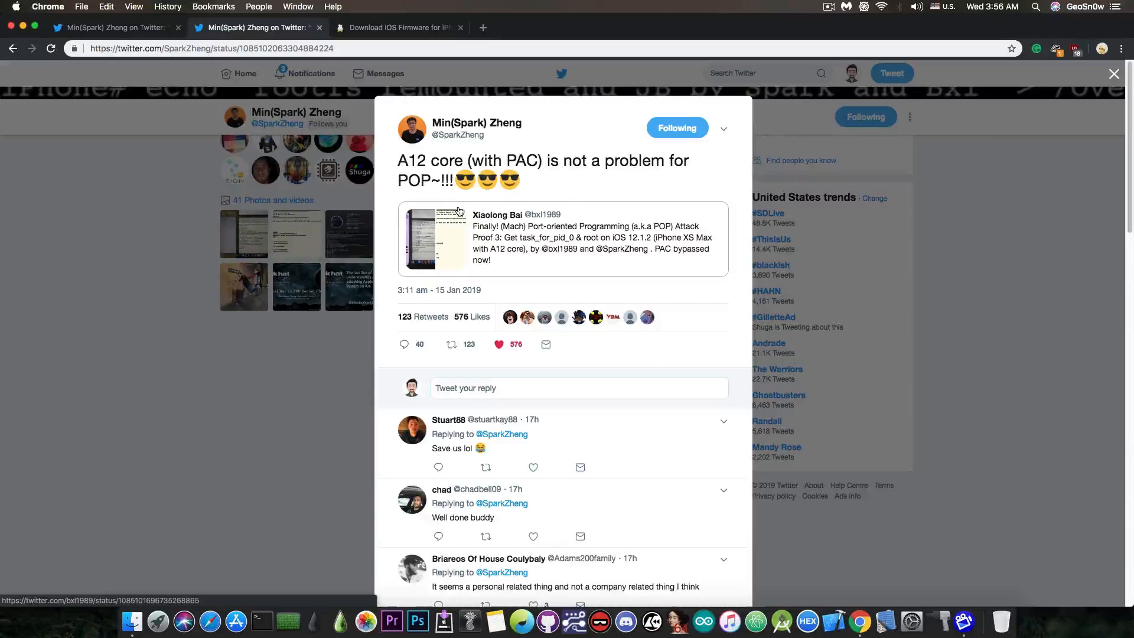
pyautogui.moveTo(92, 24)
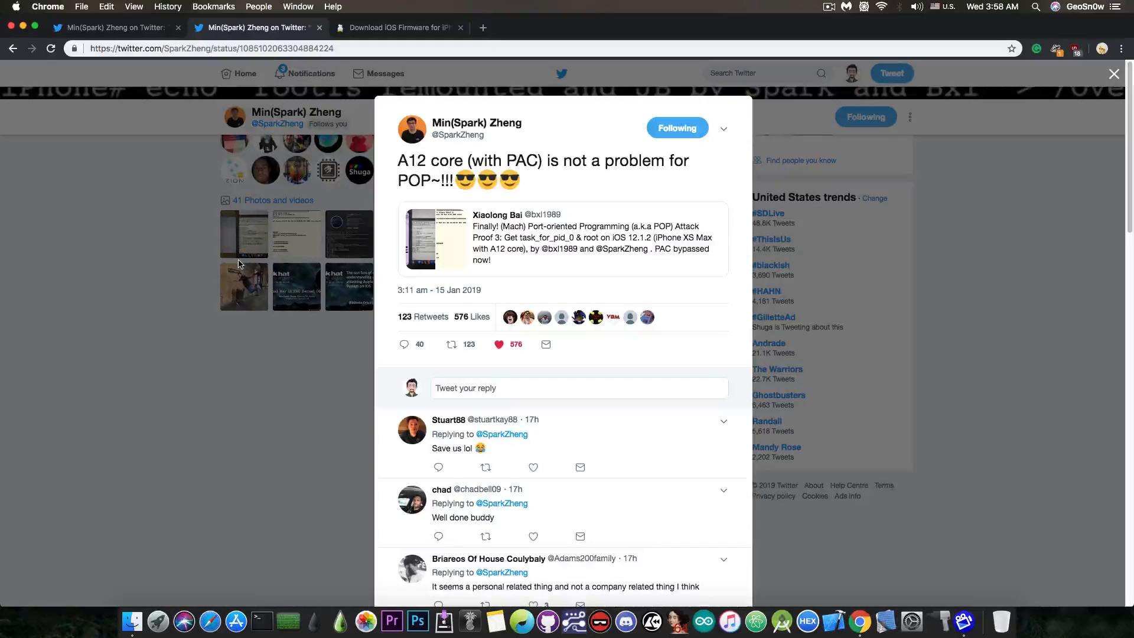
pyautogui.moveTo(211, 249)
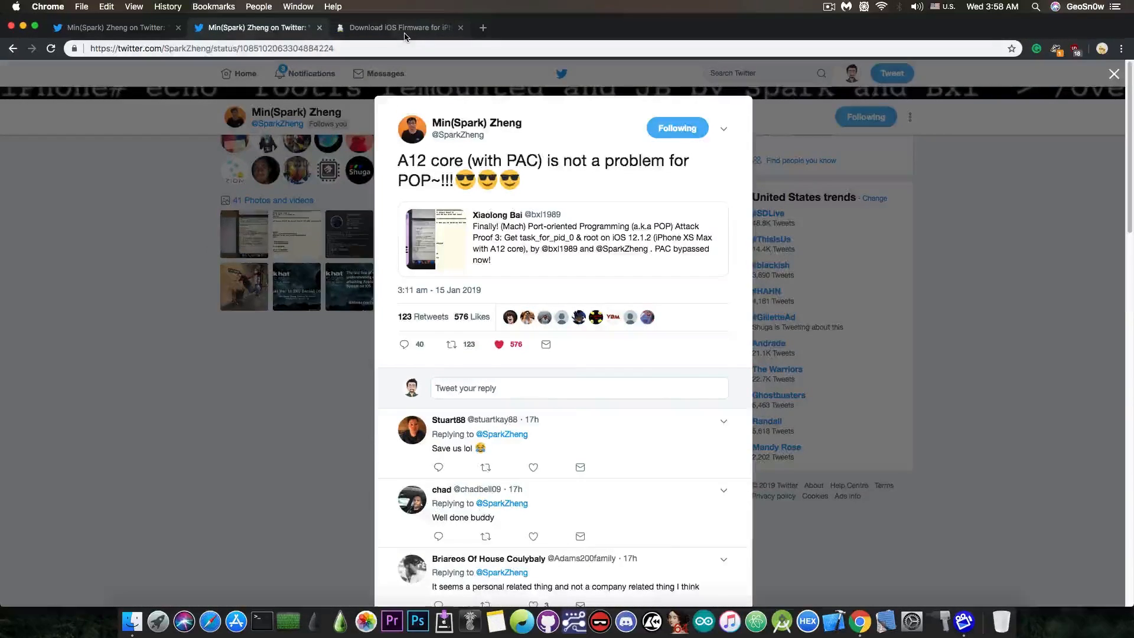
# - Switch to the ipsw.me tab listing signed and unsigned firmware for iPhone 8 Plus (GSM)
pyautogui.click(398, 27)
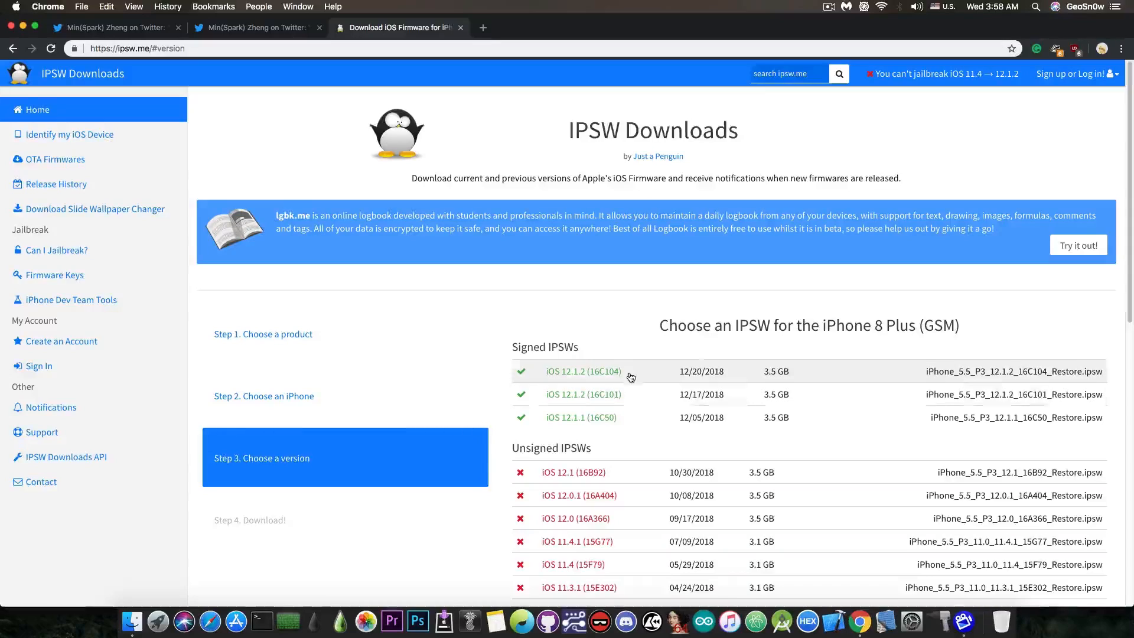